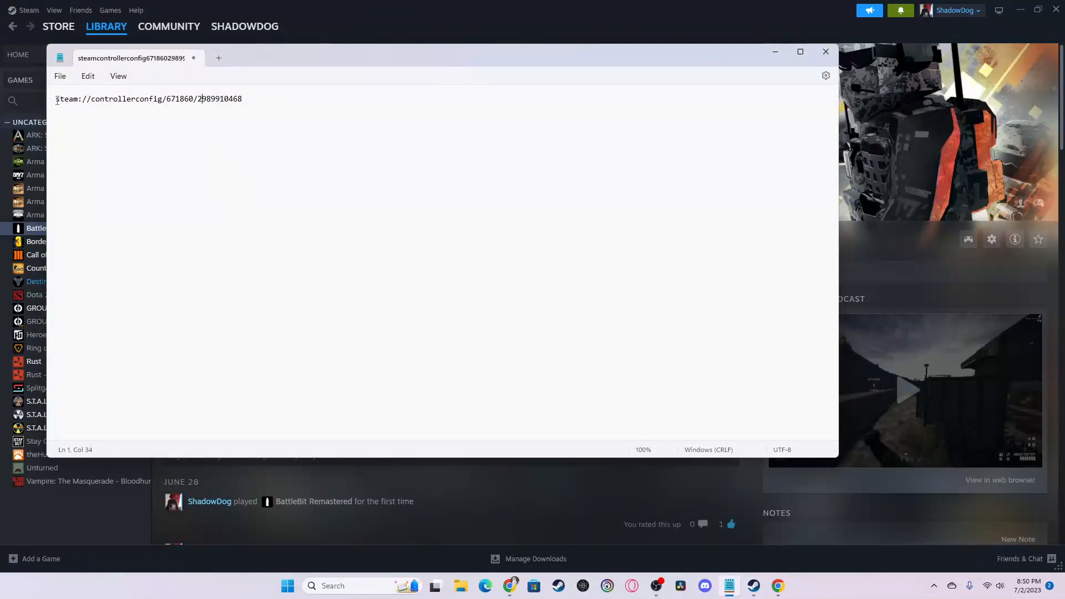
right_click(147, 98)
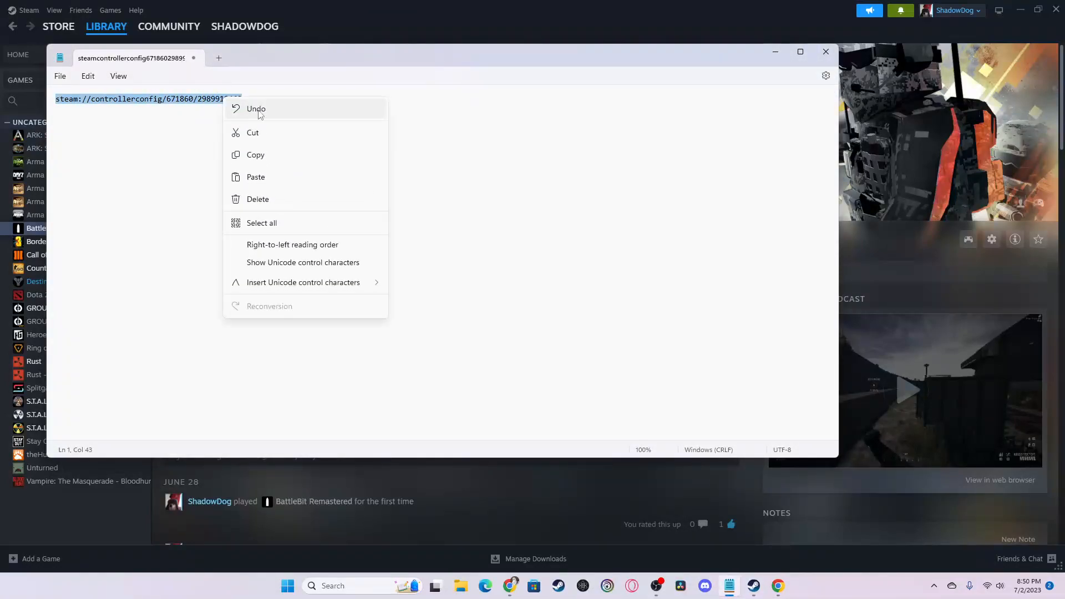
left_click(182, 133)
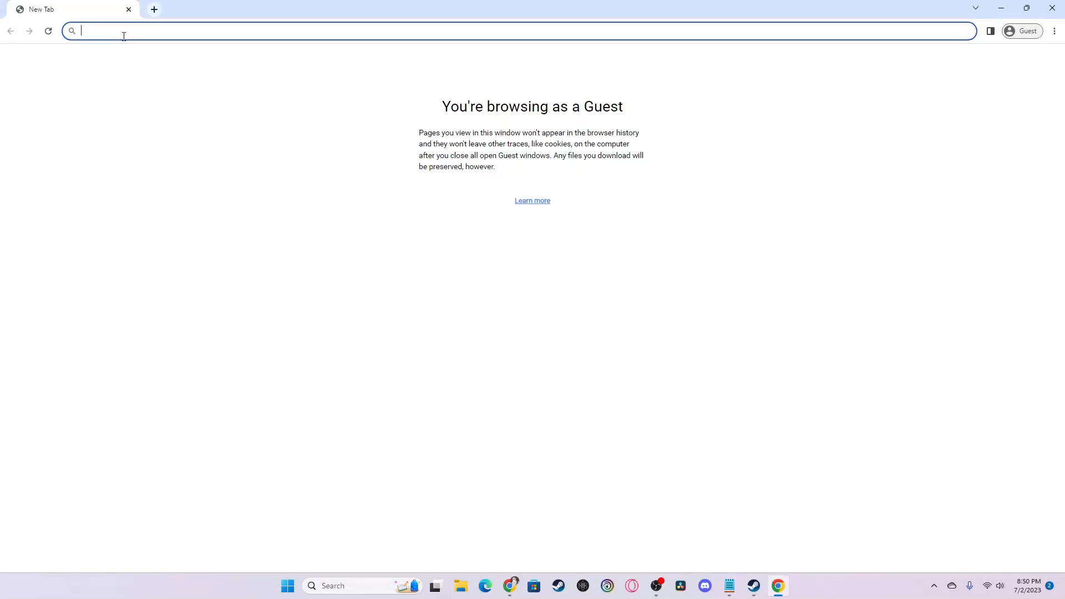
- Paste-and-go the controller-config link in Chrome's address bar and allow it to open Steam
right_click(123, 31)
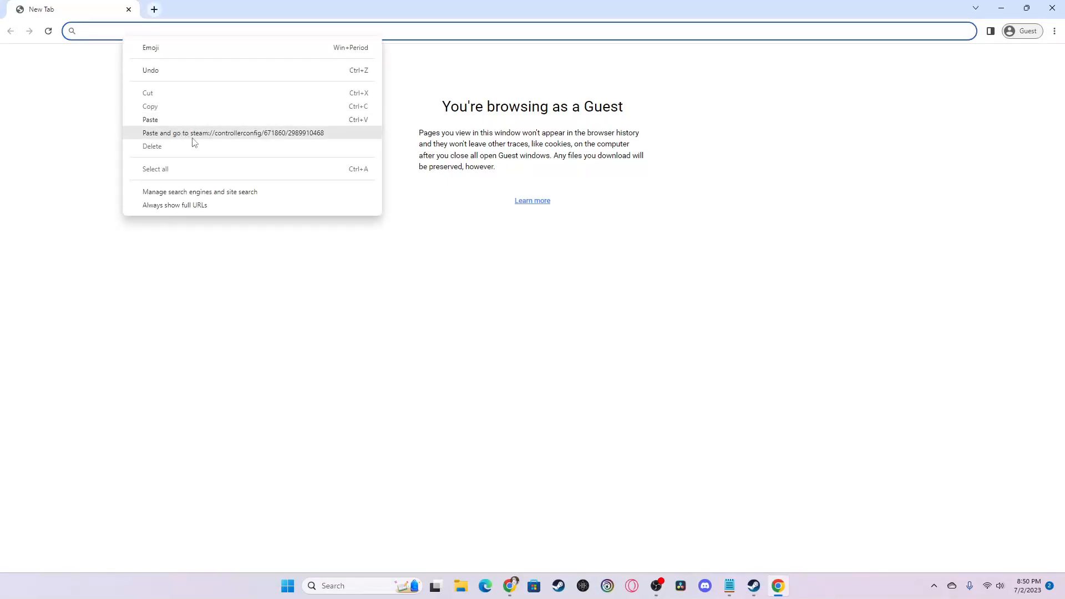
left_click(233, 134)
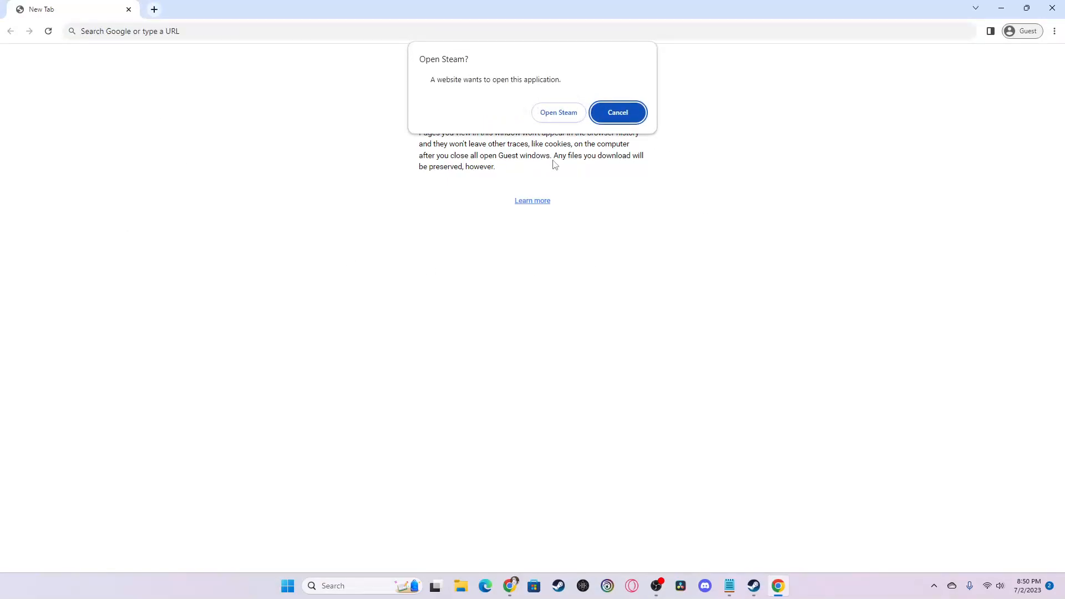
left_click(558, 112)
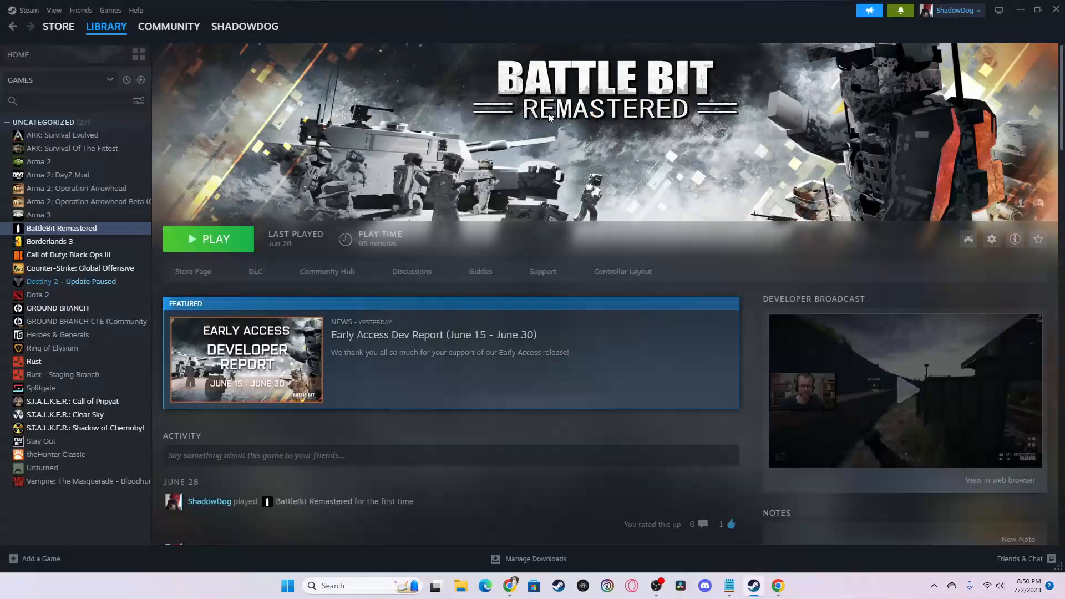
- View the BATTLEBIT ALL CONTROLLERS 2023 (WIP) layout in Steam's controller settings, then close it
left_click(623, 271)
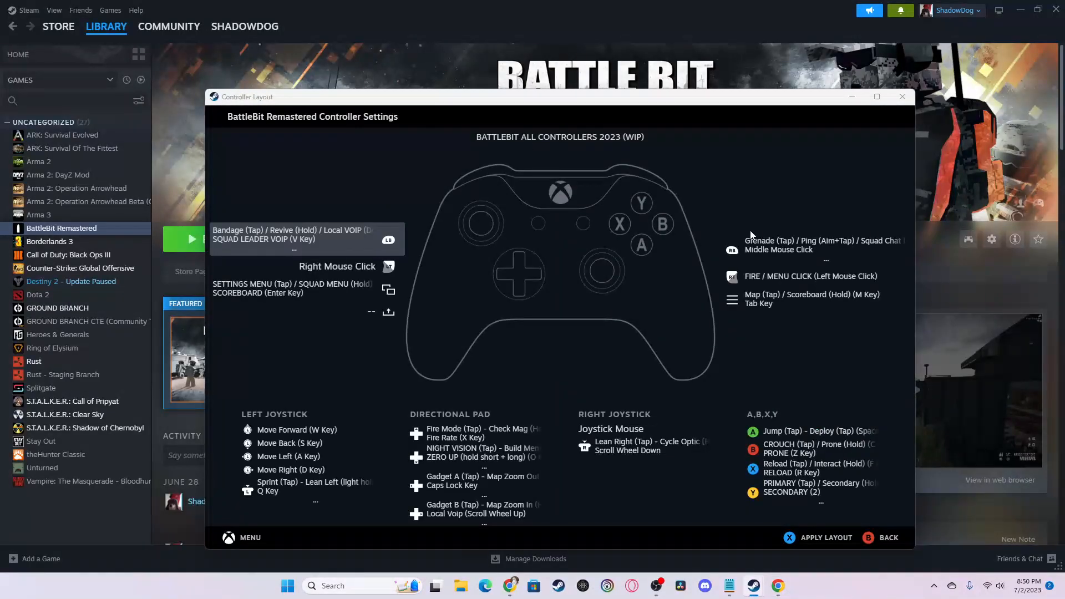
mouse_move(686, 211)
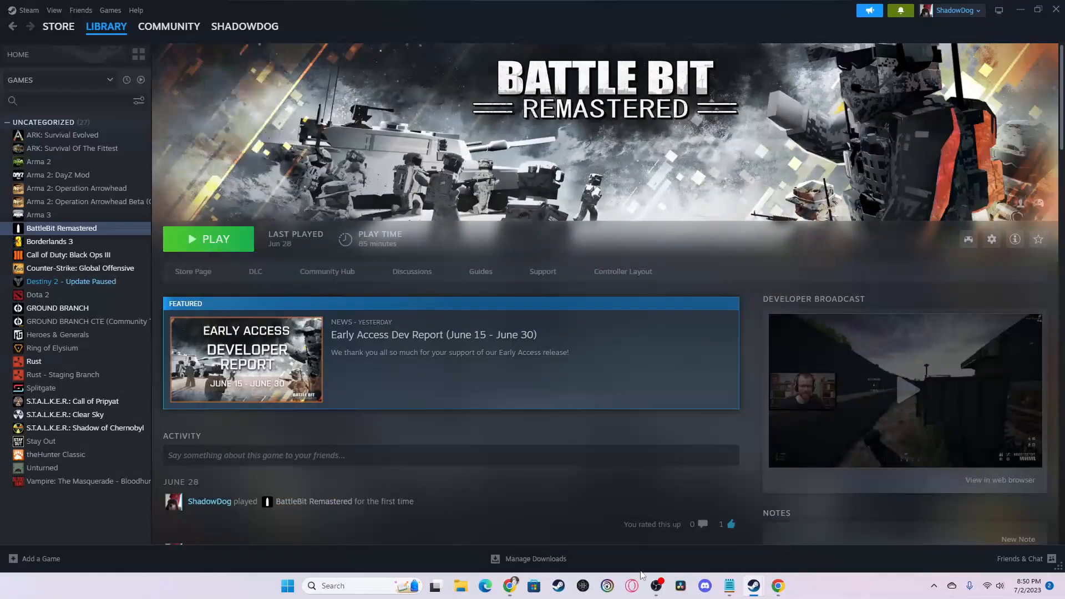
mouse_move(770, 544)
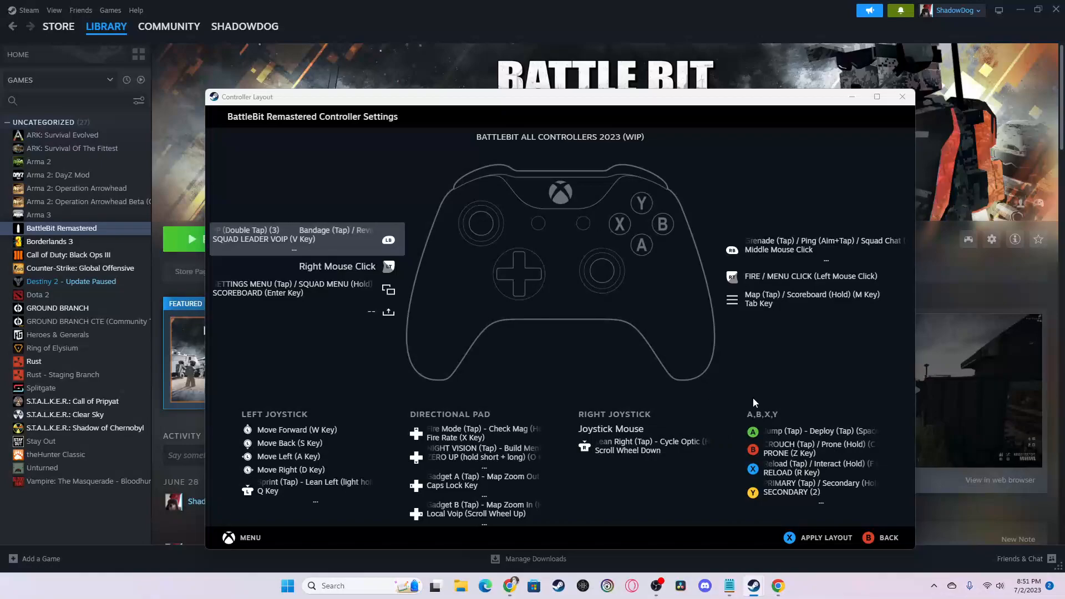
left_click(902, 95)
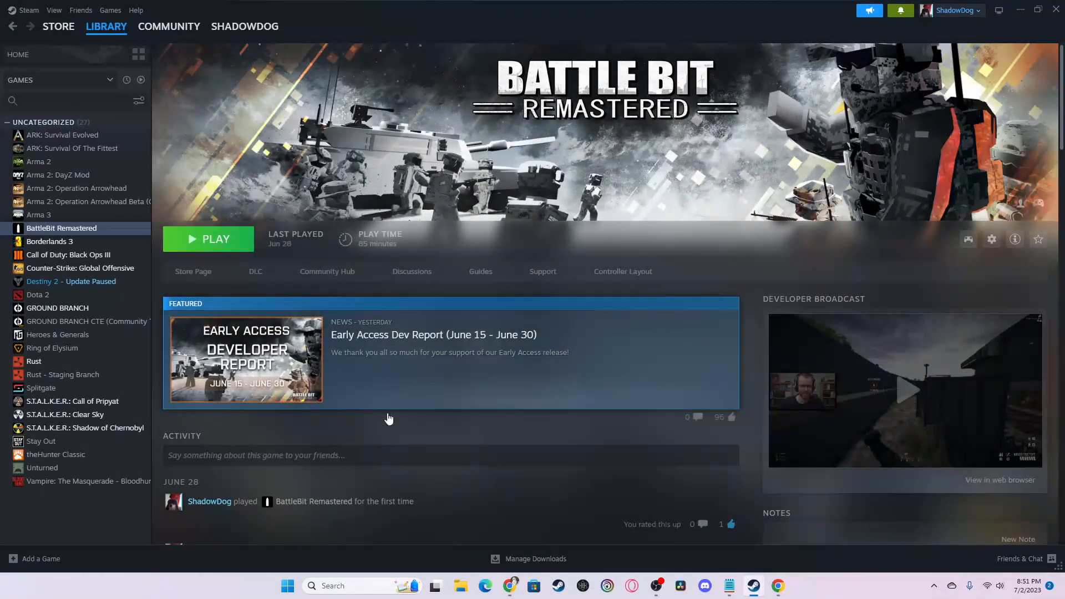
mouse_move(625, 399)
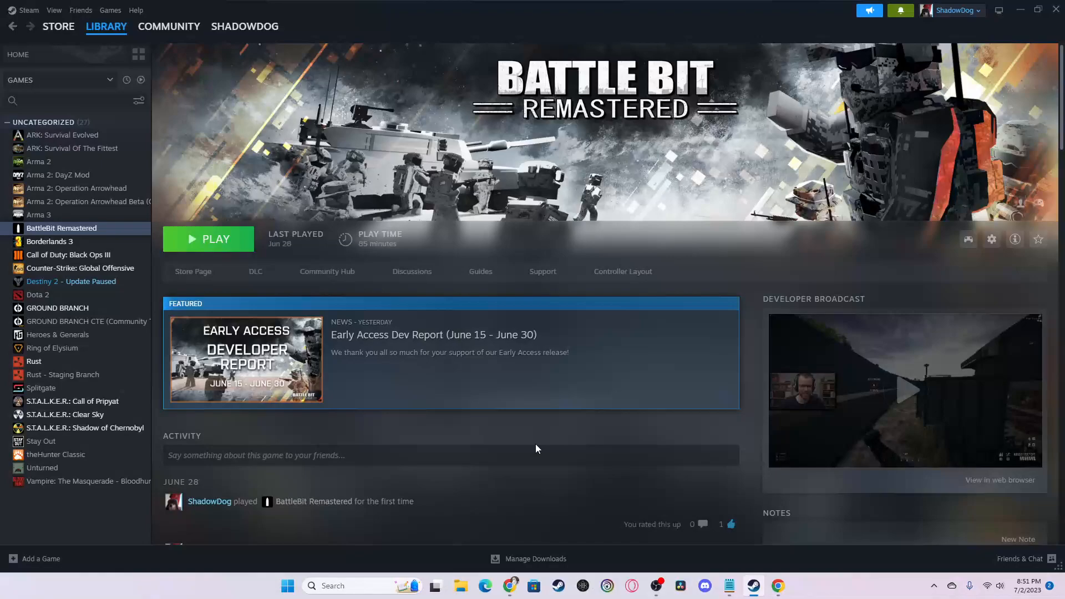
mouse_move(620, 516)
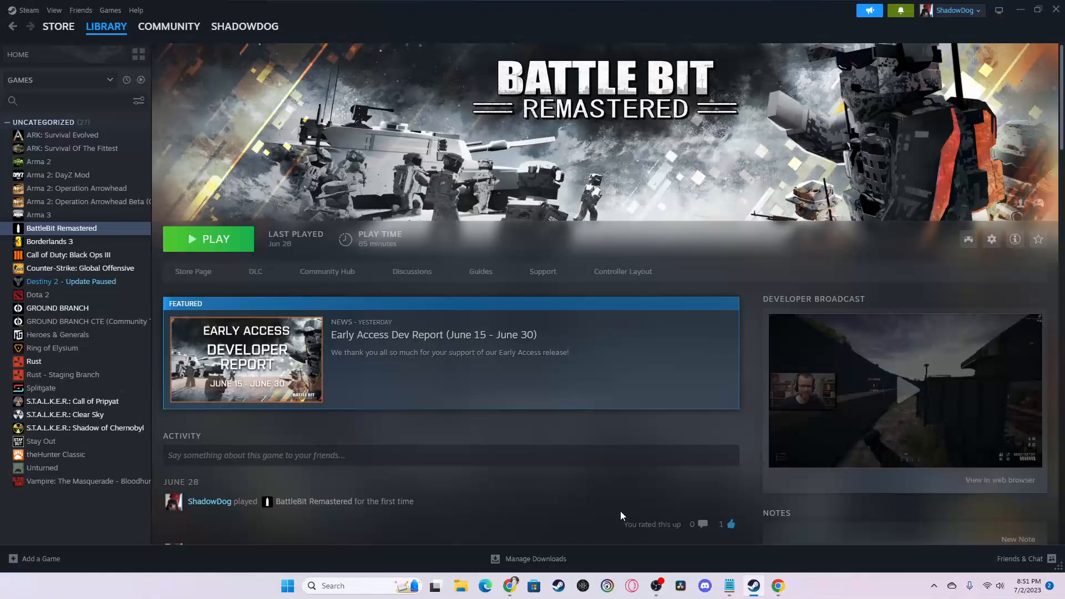